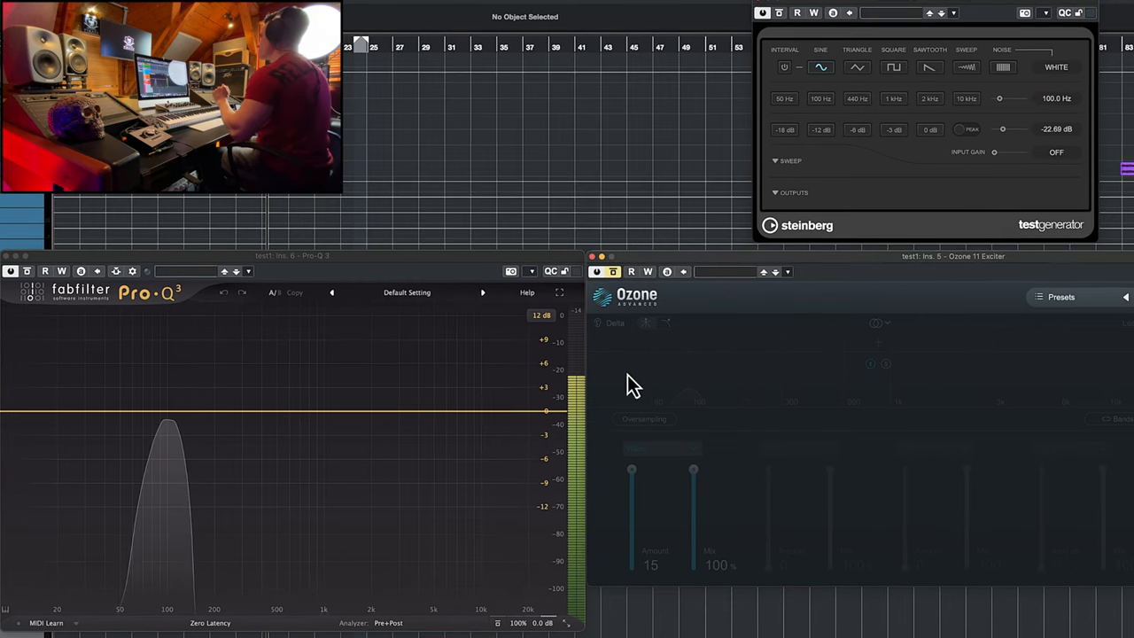
pyautogui.moveTo(620, 287)
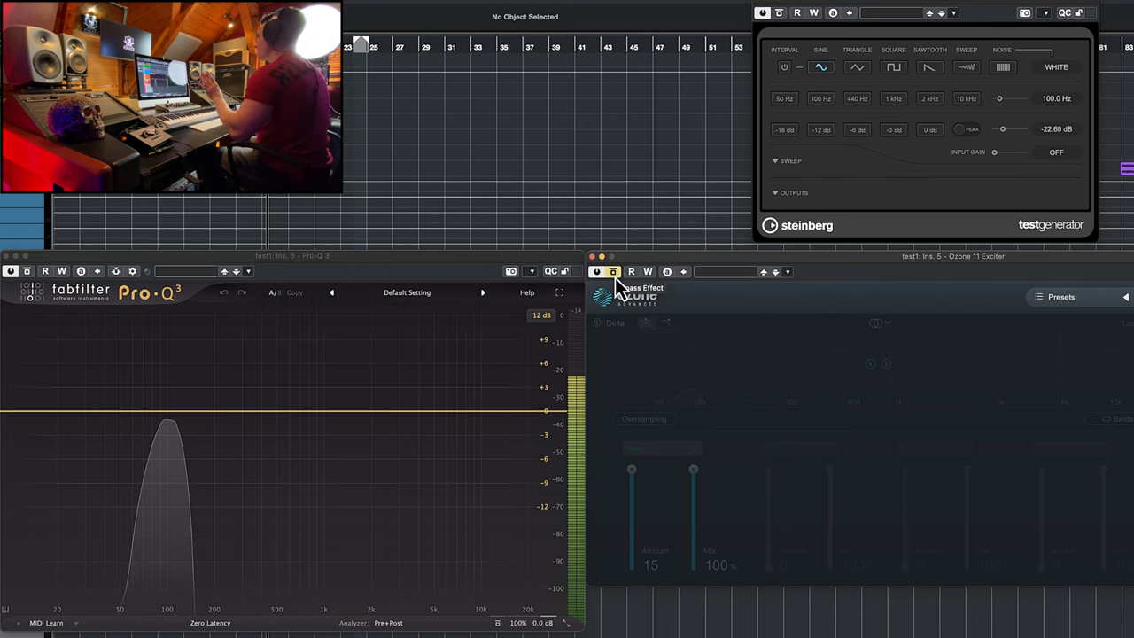
# - Activate the Ozone 11 Exciter insert so the 100 Hz test tone shows tube harmonics in Pro-Q 3
pyautogui.click(613, 271)
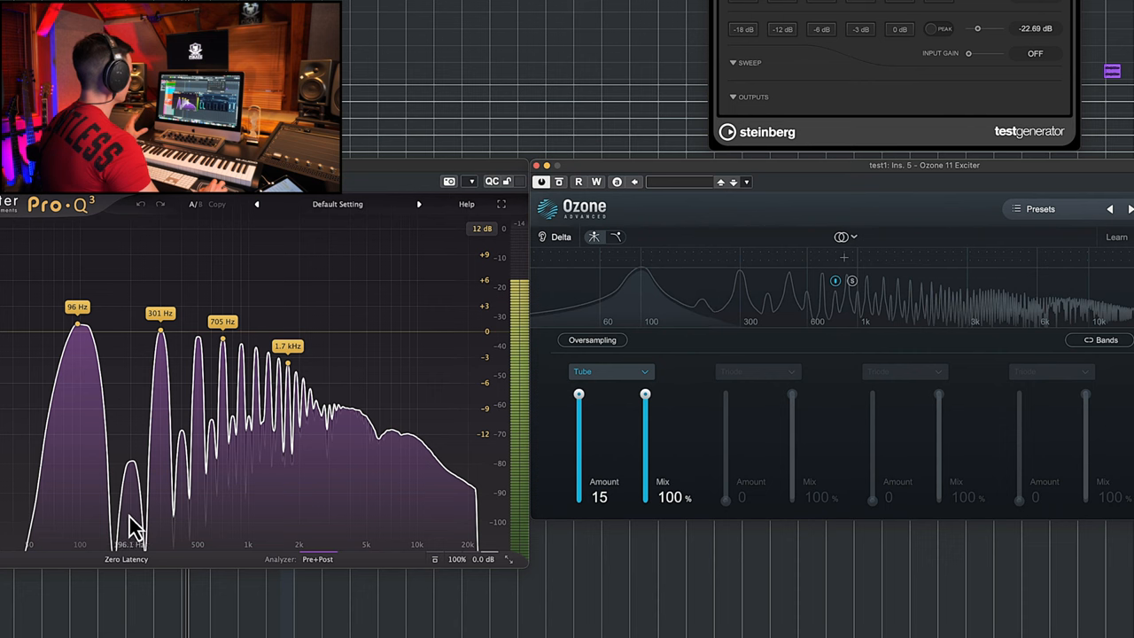
pyautogui.moveTo(229, 468)
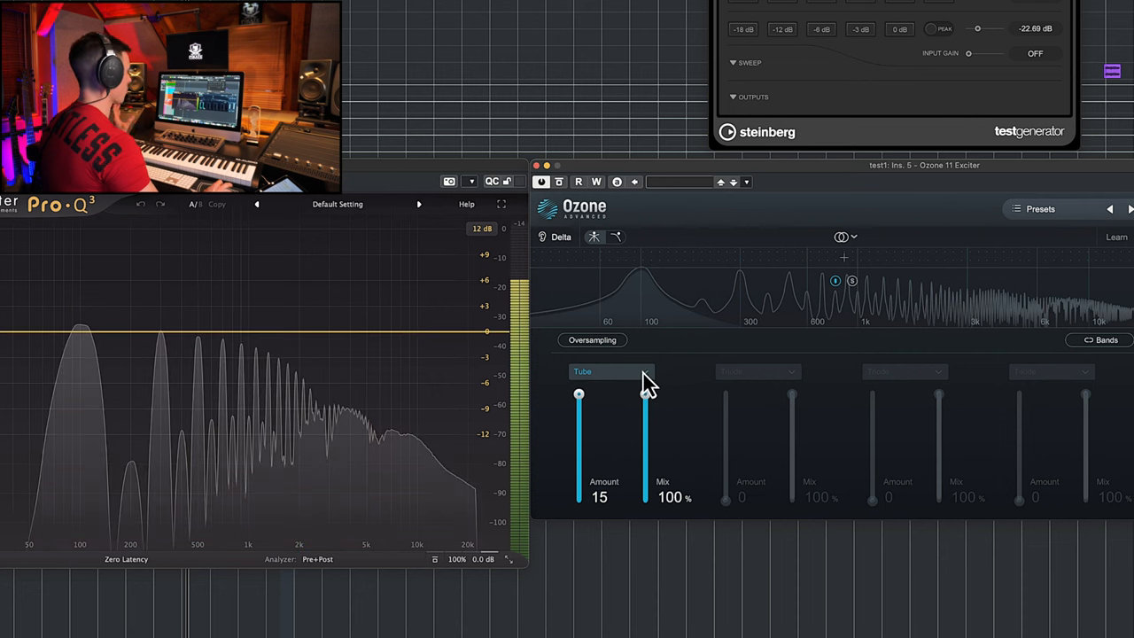
pyautogui.moveTo(647, 375)
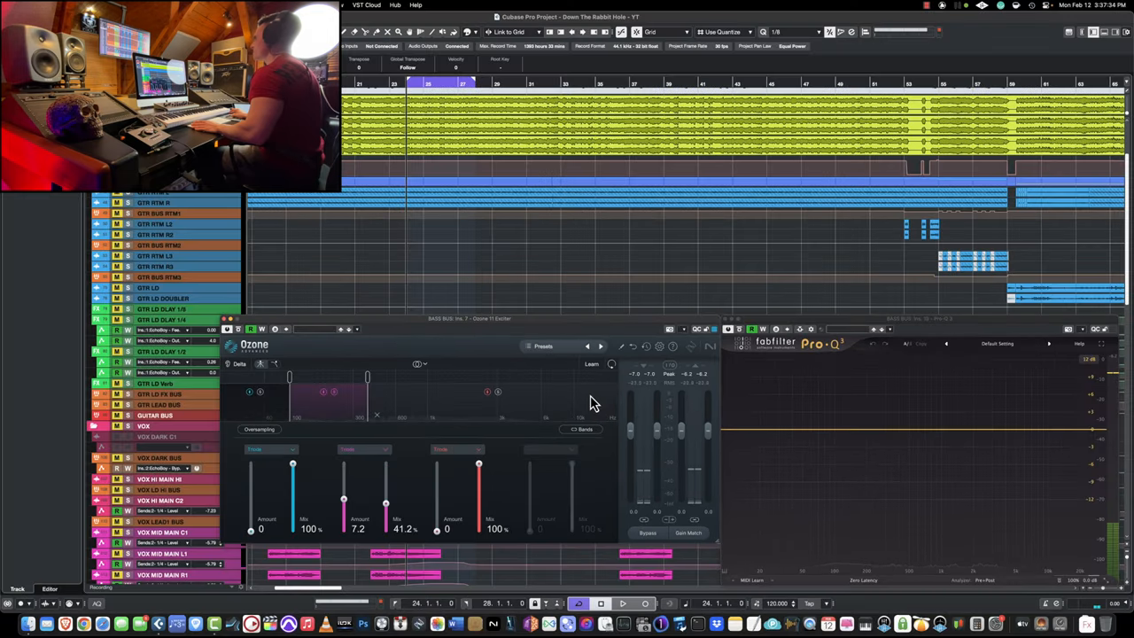
pyautogui.moveTo(386, 404)
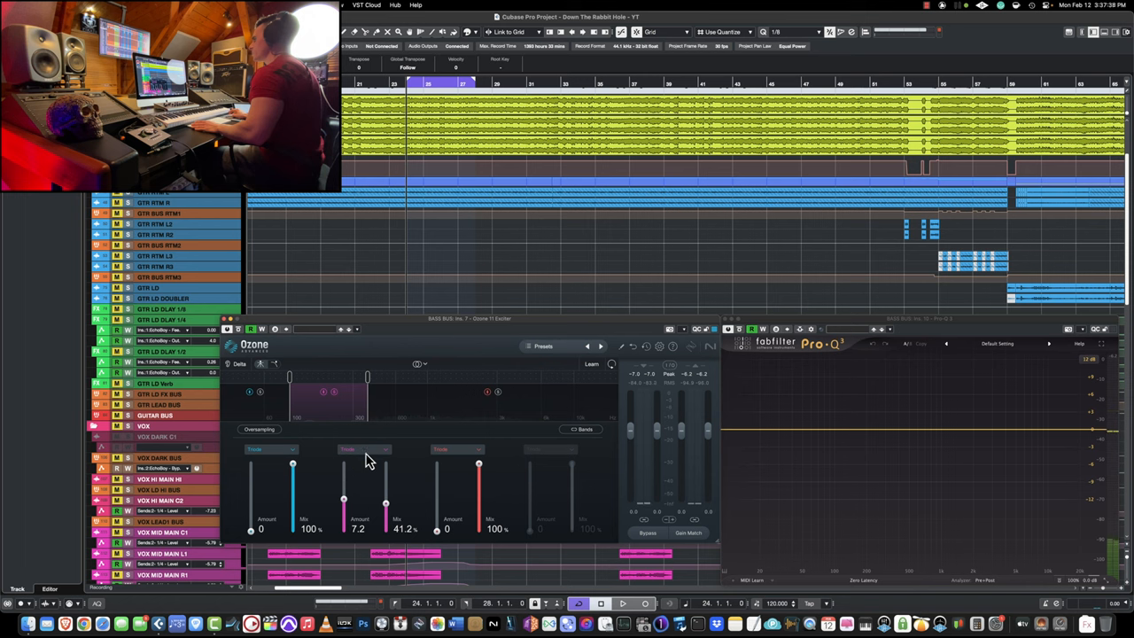
# - Set the bass-bus Exciter's active band to Triode saturation mode
pyautogui.click(363, 450)
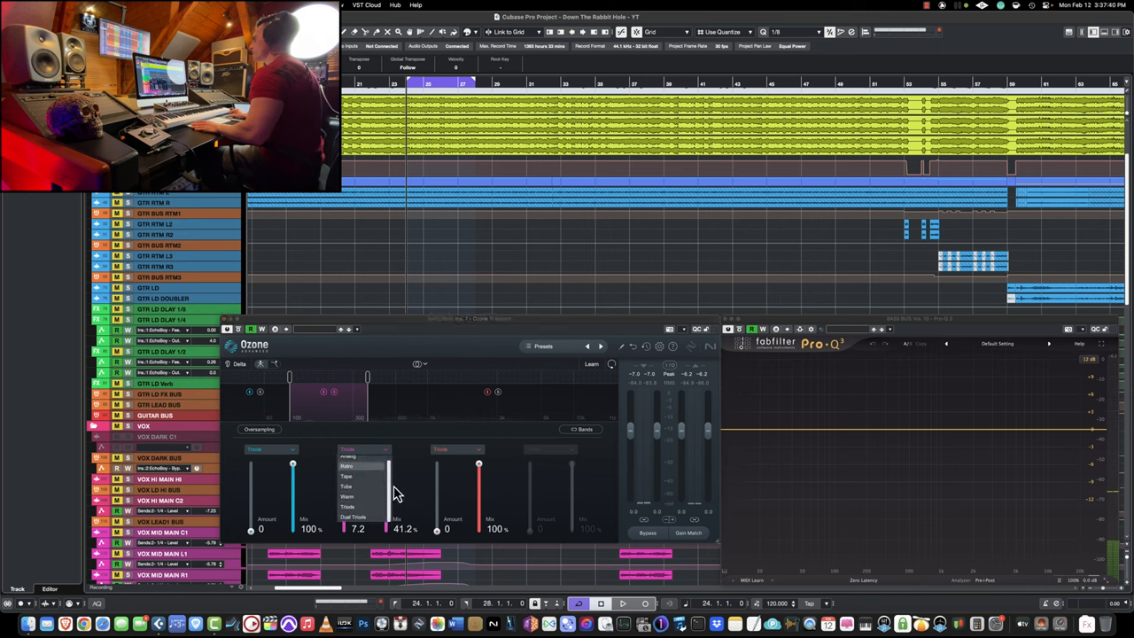
pyautogui.moveTo(417, 468)
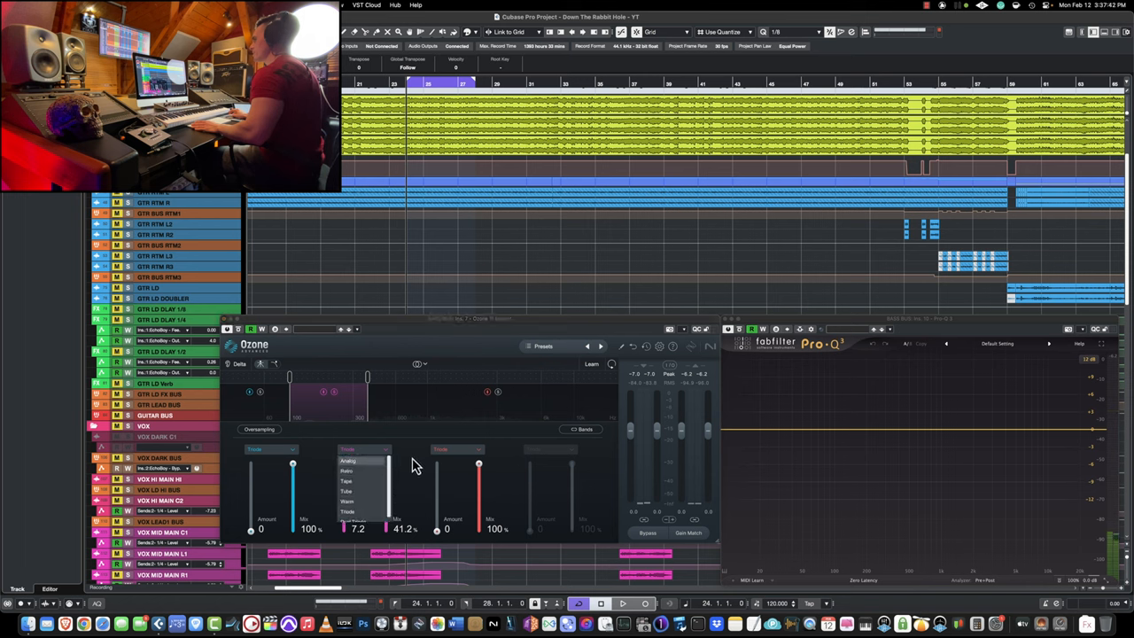
pyautogui.click(417, 365)
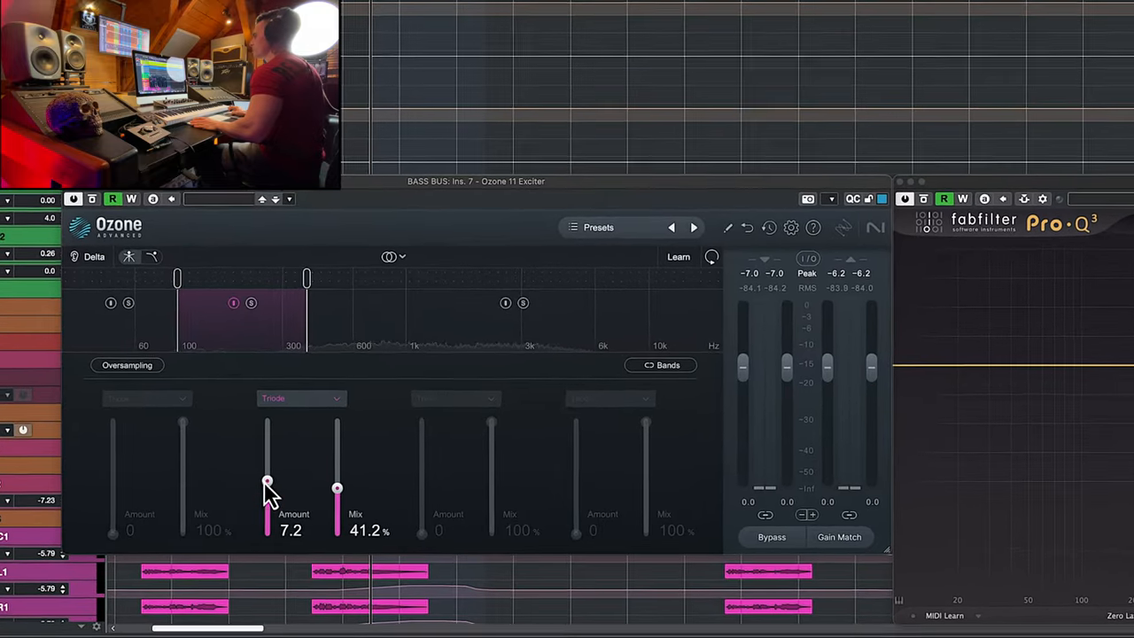
# - Push the Triode band's amount up to 15, then settle it at a subtle 5.9
pyautogui.moveTo(267, 485); pyautogui.dragTo(259, 417)
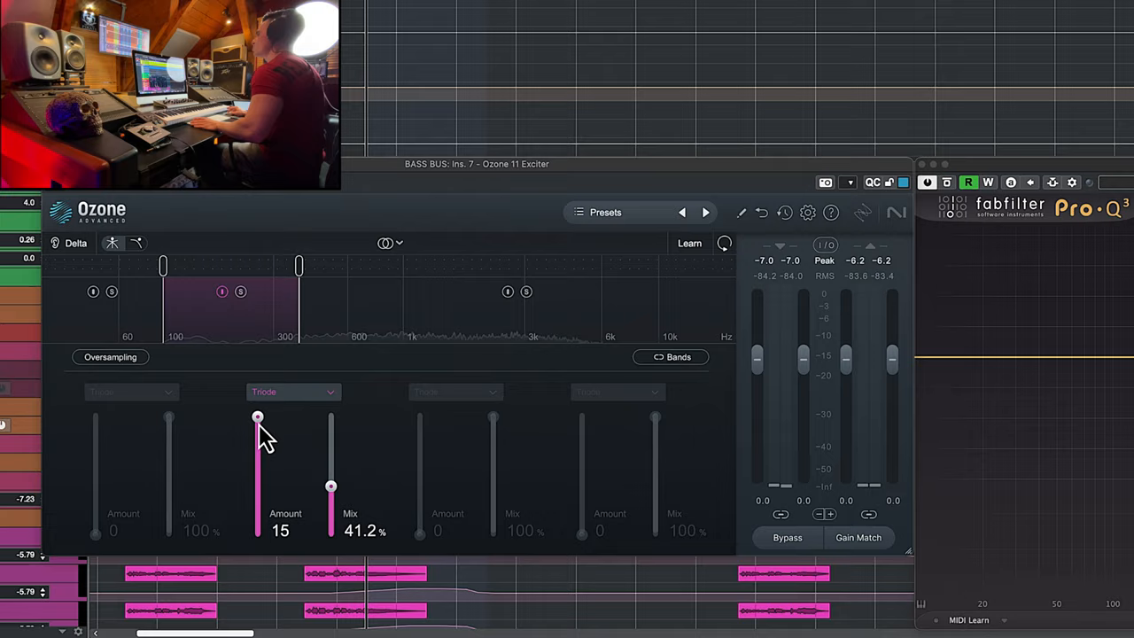
pyautogui.moveTo(258, 418); pyautogui.dragTo(250, 486)
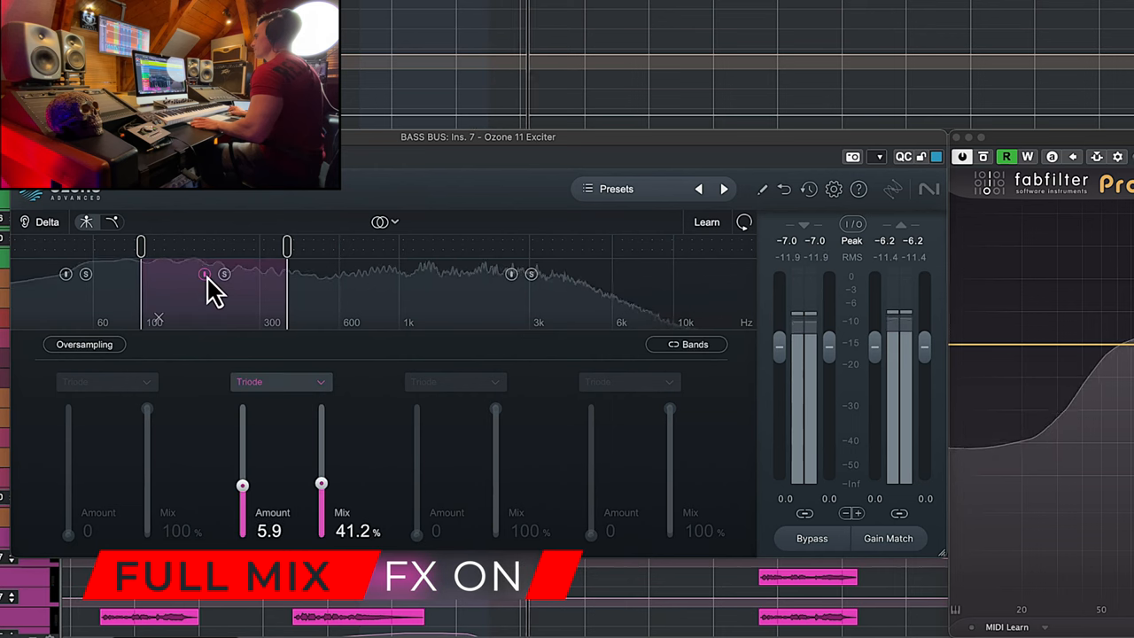
pyautogui.moveTo(320, 482); pyautogui.dragTo(324, 493)
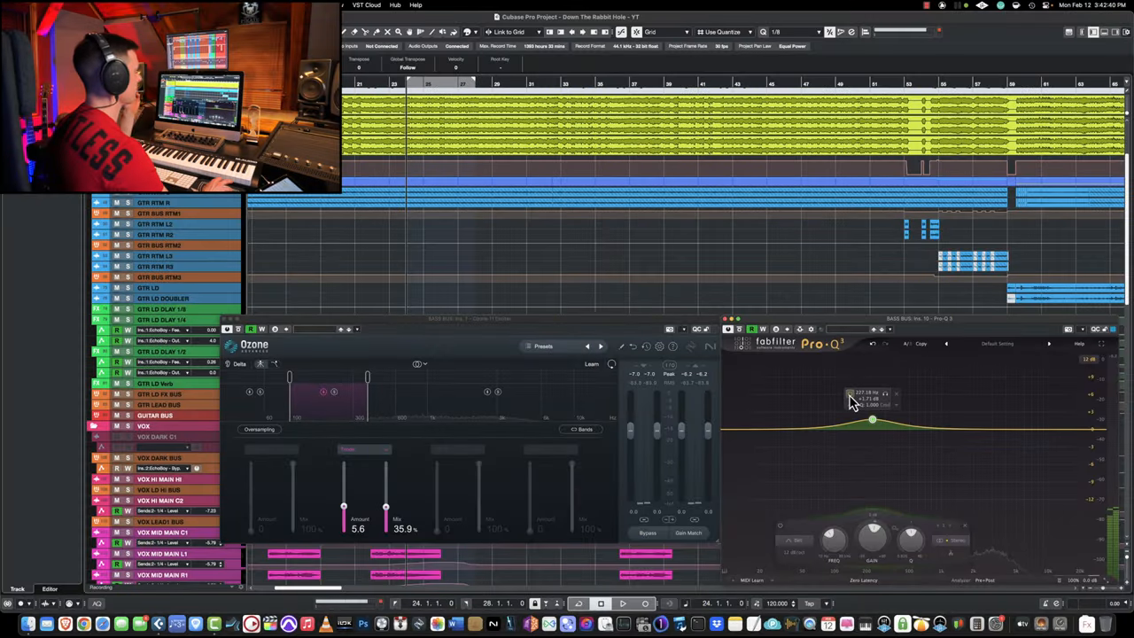
pyautogui.moveTo(849, 399)
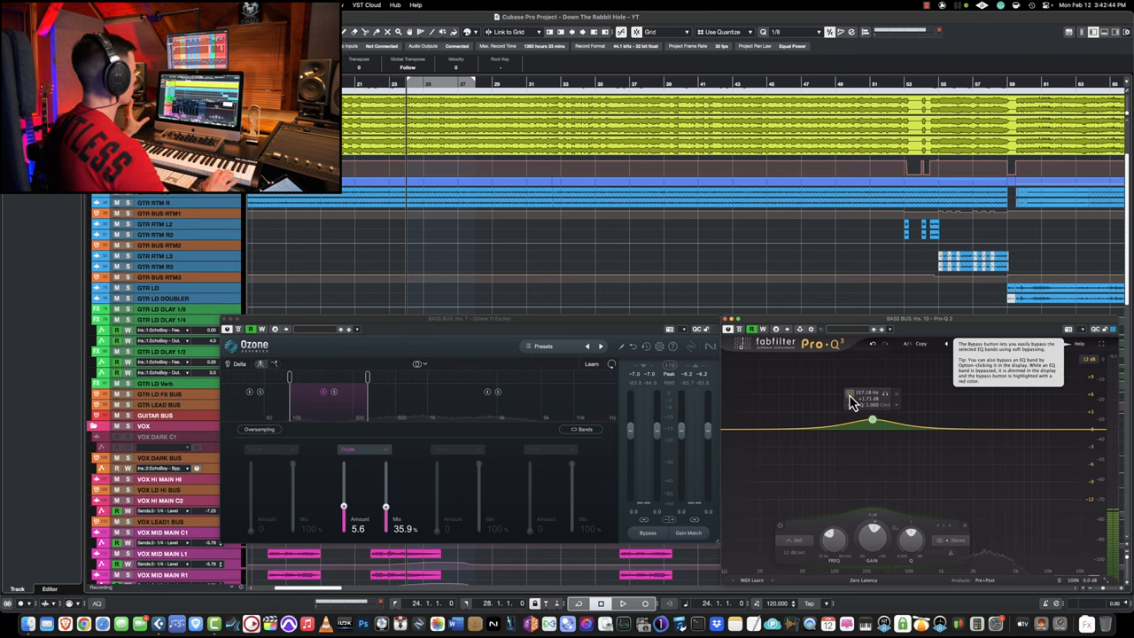
pyautogui.moveTo(666, 400)
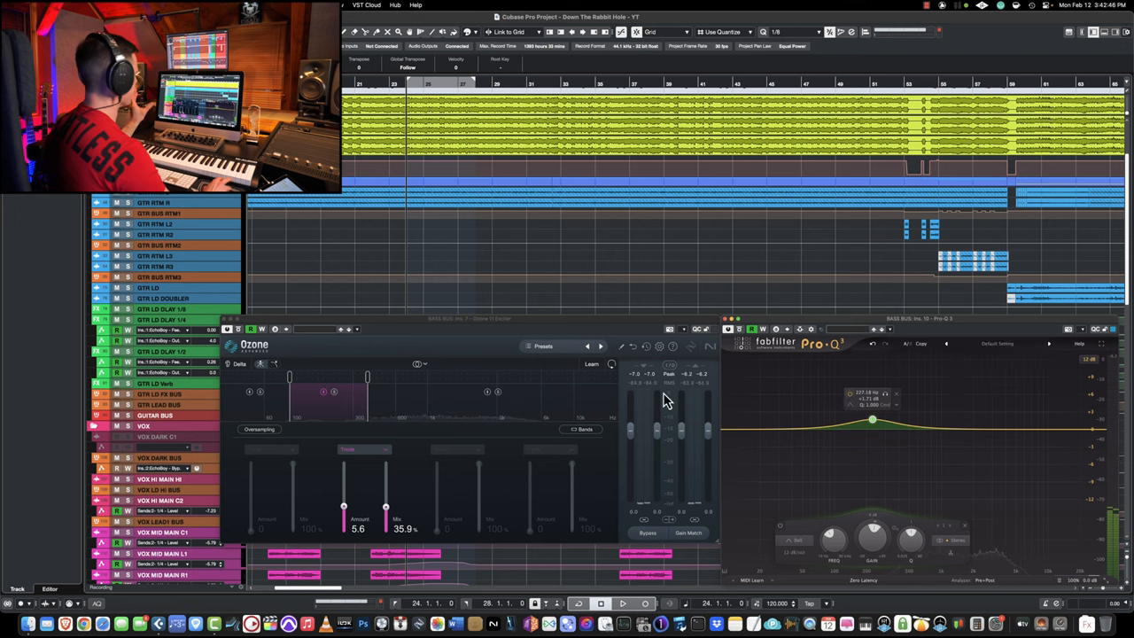
pyautogui.moveTo(434, 409)
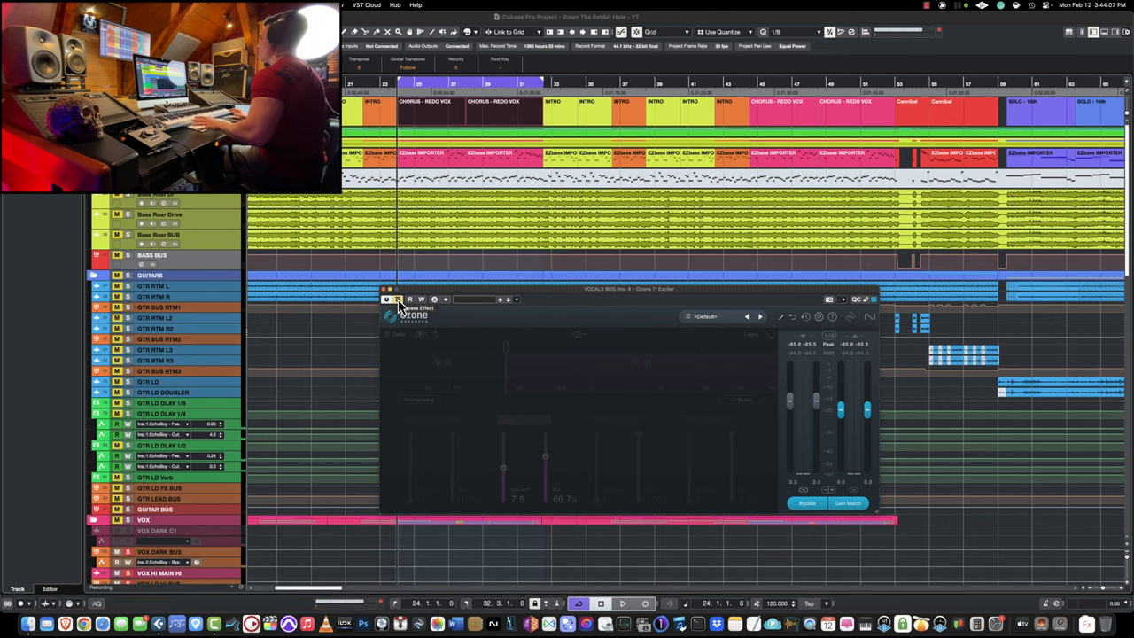
# - Bypass and re-enable the vocals-bus Exciter to A/B the tube saturation
pyautogui.click(624, 602)
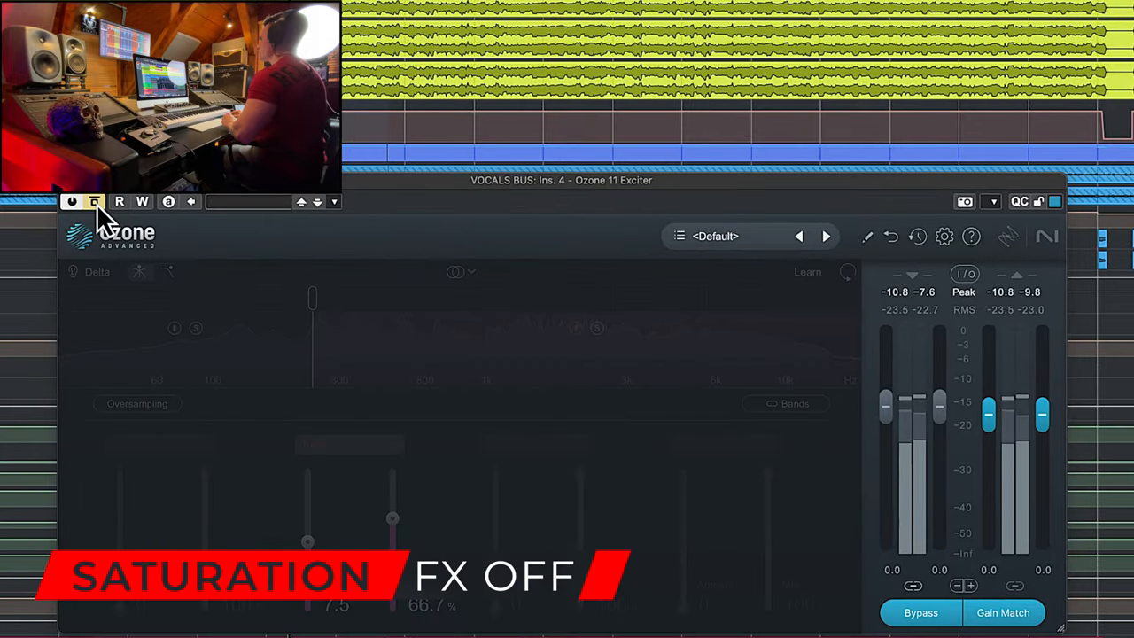
pyautogui.click(94, 202)
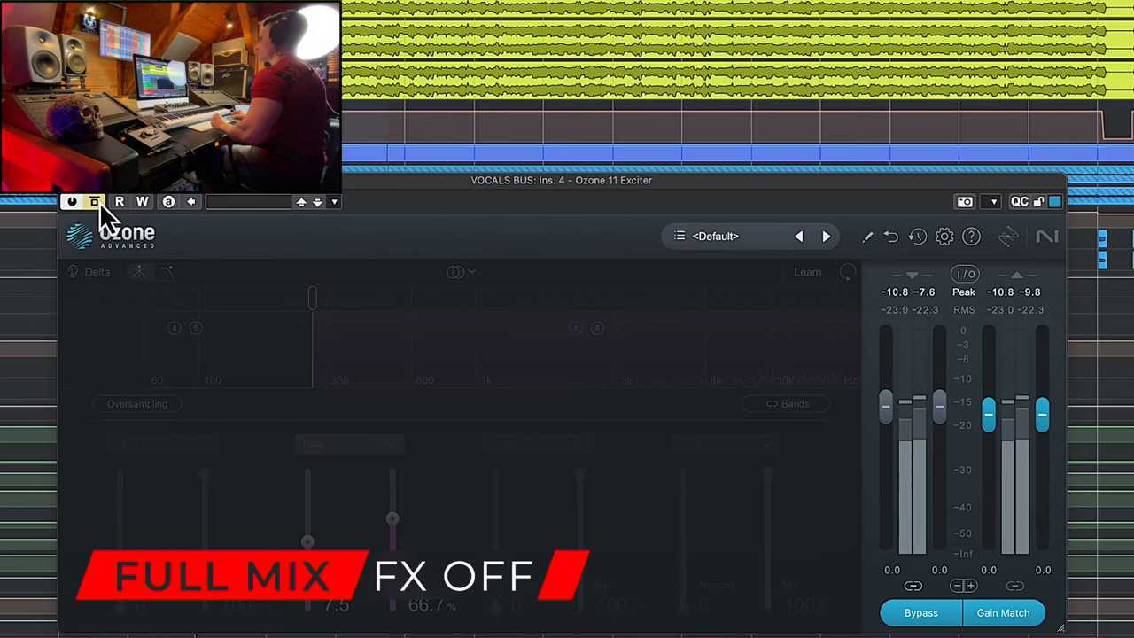
# - Re-enable the vocals-bus Exciter after auditioning the full mix without it
pyautogui.click(70, 202)
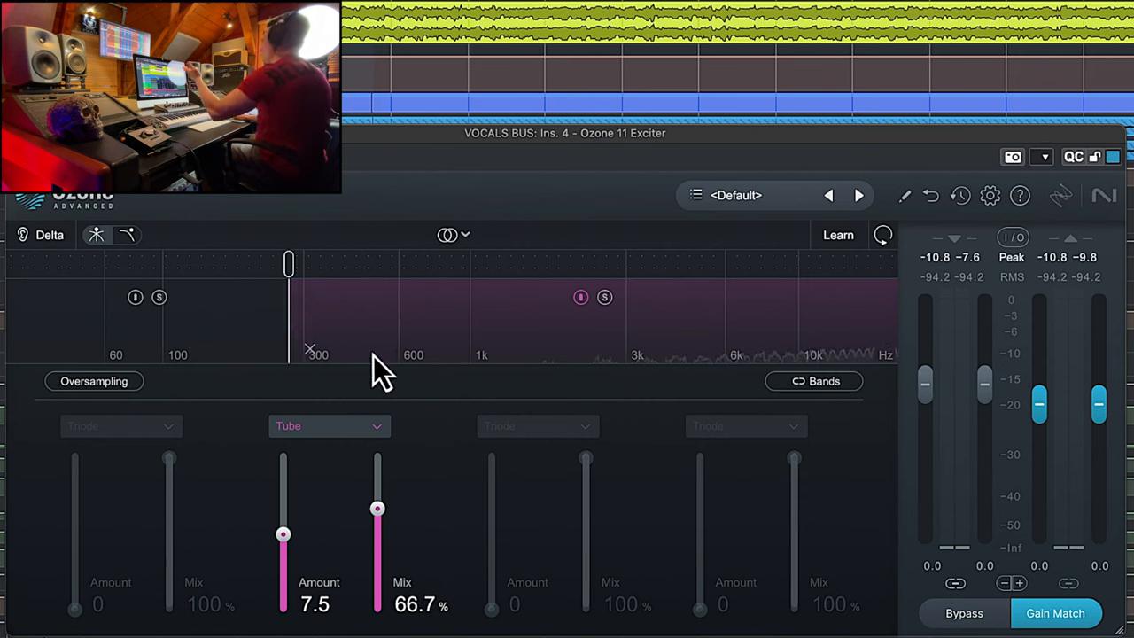
pyautogui.moveTo(606, 297)
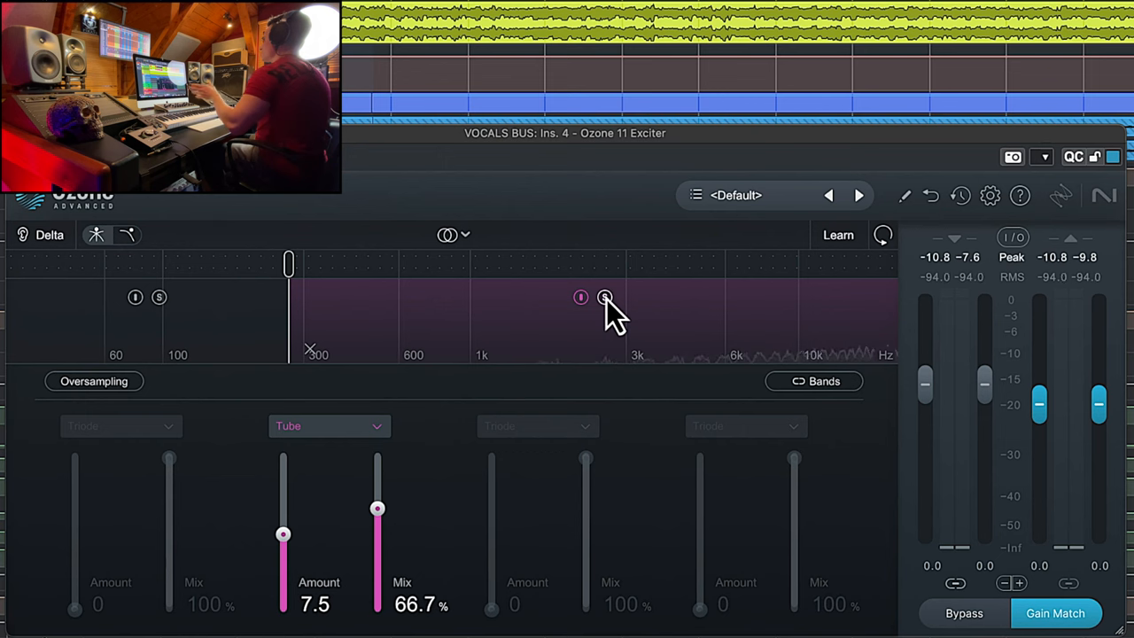
# - Move the Tube band's low crossover to about 269 Hz on the vocals-bus Exciter
pyautogui.moveTo(606, 298); pyautogui.dragTo(289, 298)
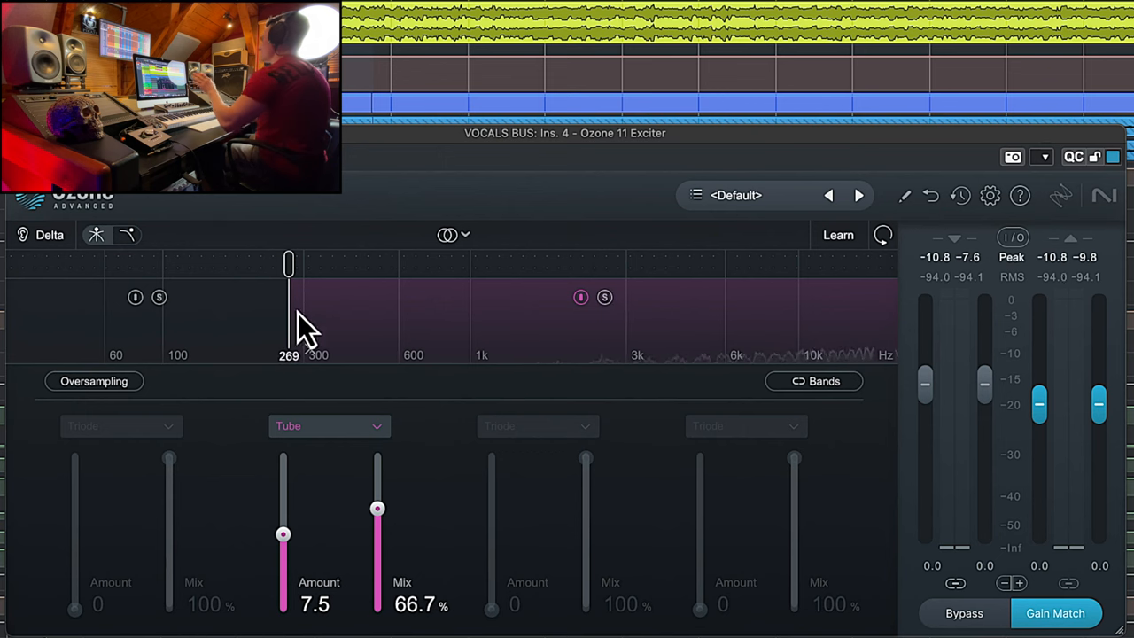
pyautogui.moveTo(404, 439)
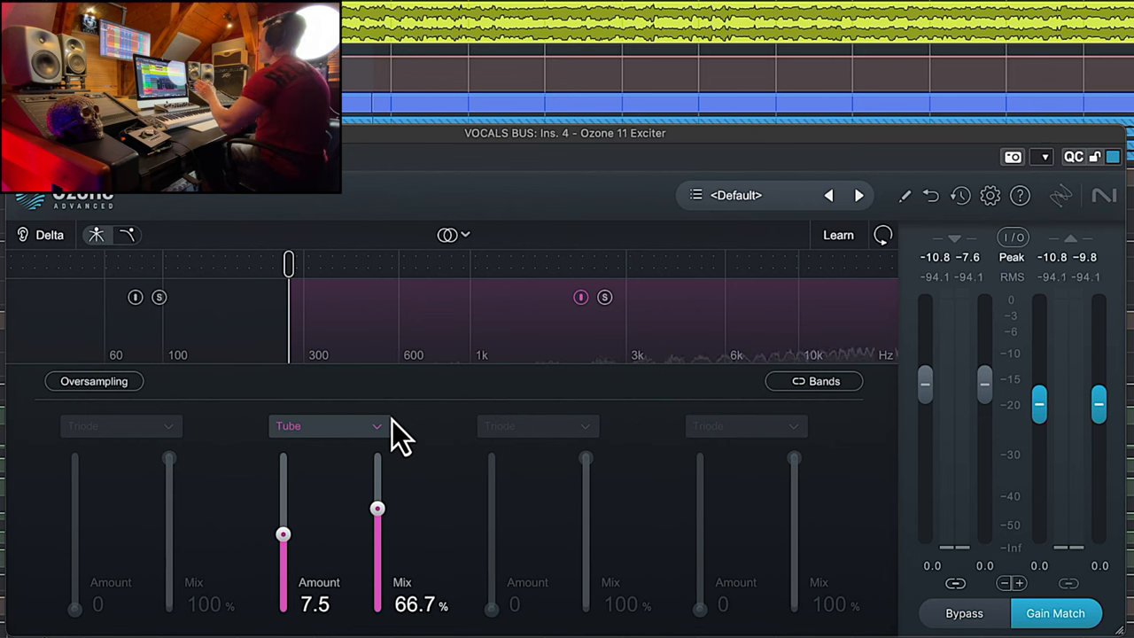
pyautogui.moveTo(606, 319)
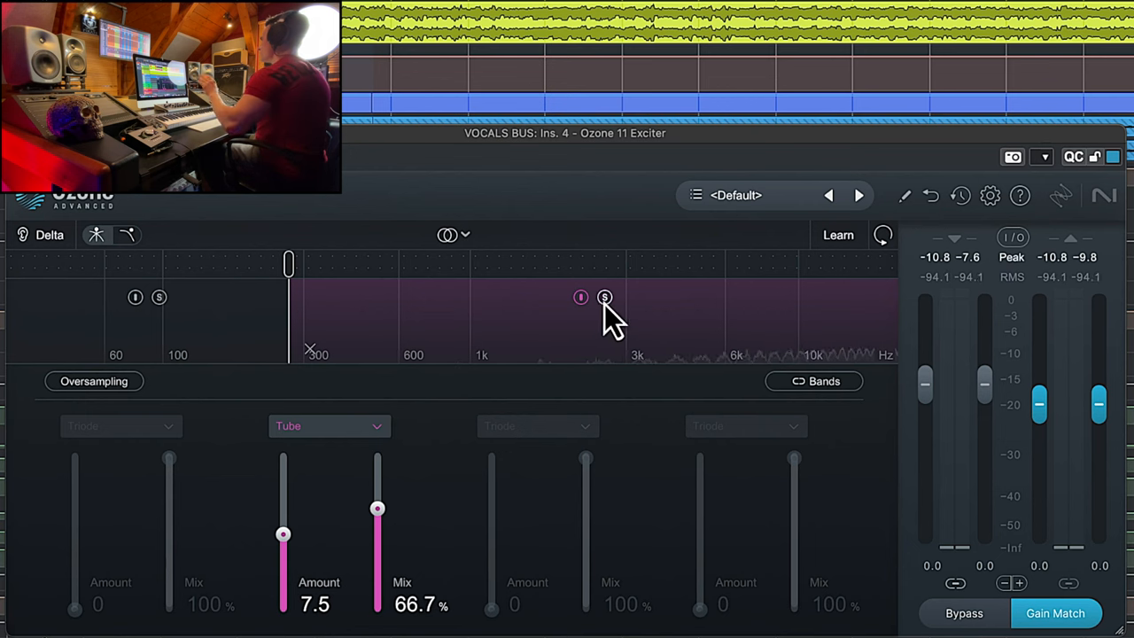
pyautogui.moveTo(457, 363)
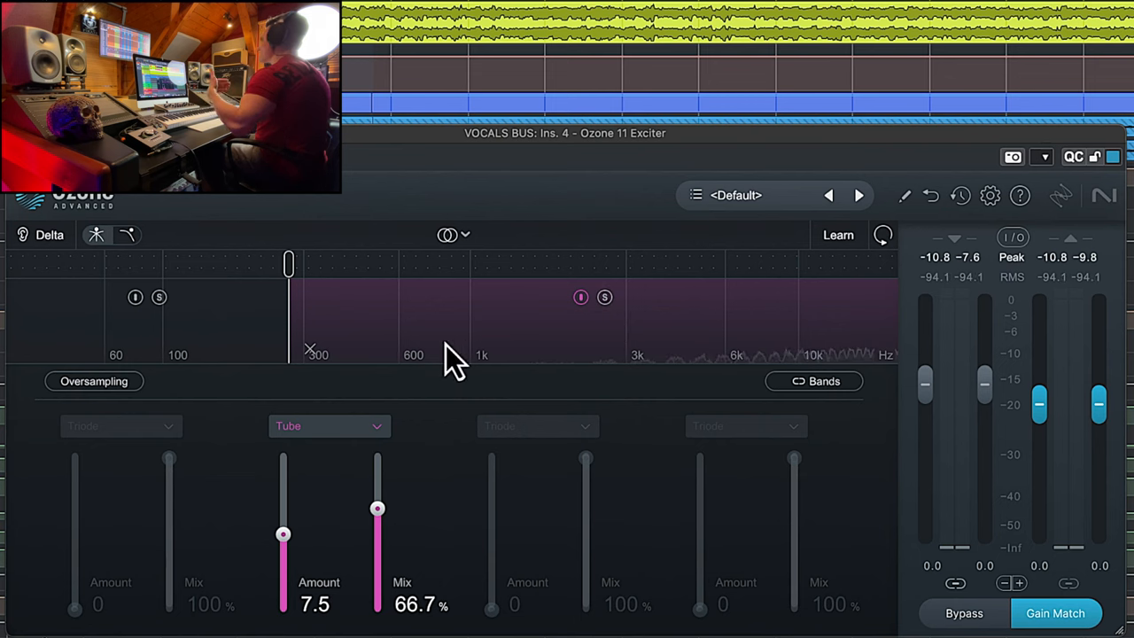
pyautogui.moveTo(518, 416)
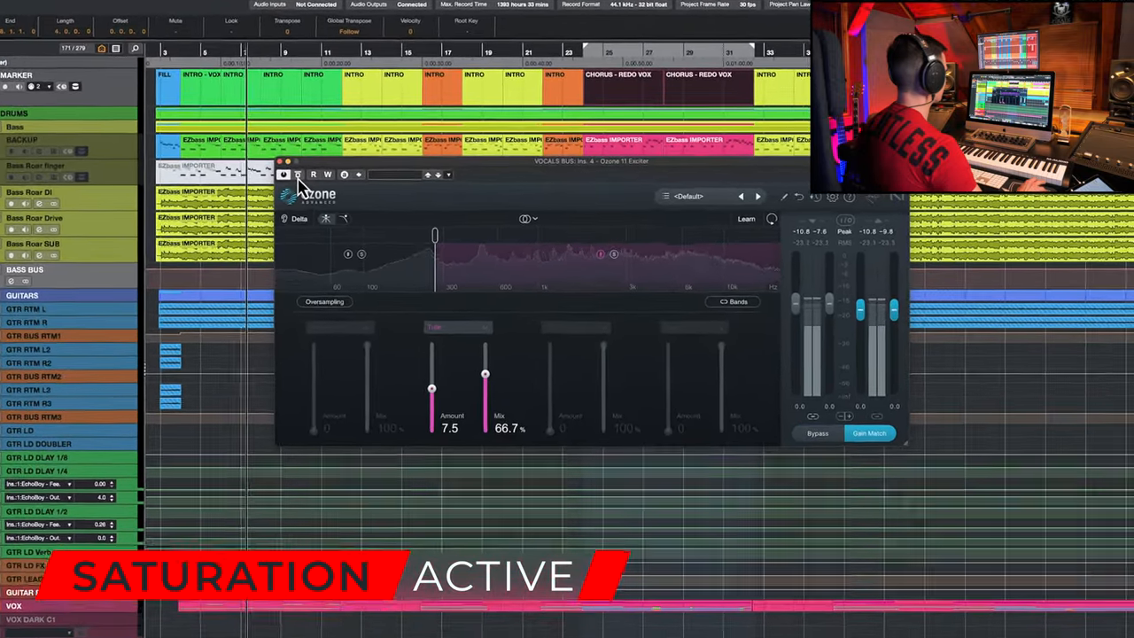
# - Toggle the vocals-bus Exciter bypass during full-mix playback, leaving it active
pyautogui.click(283, 174)
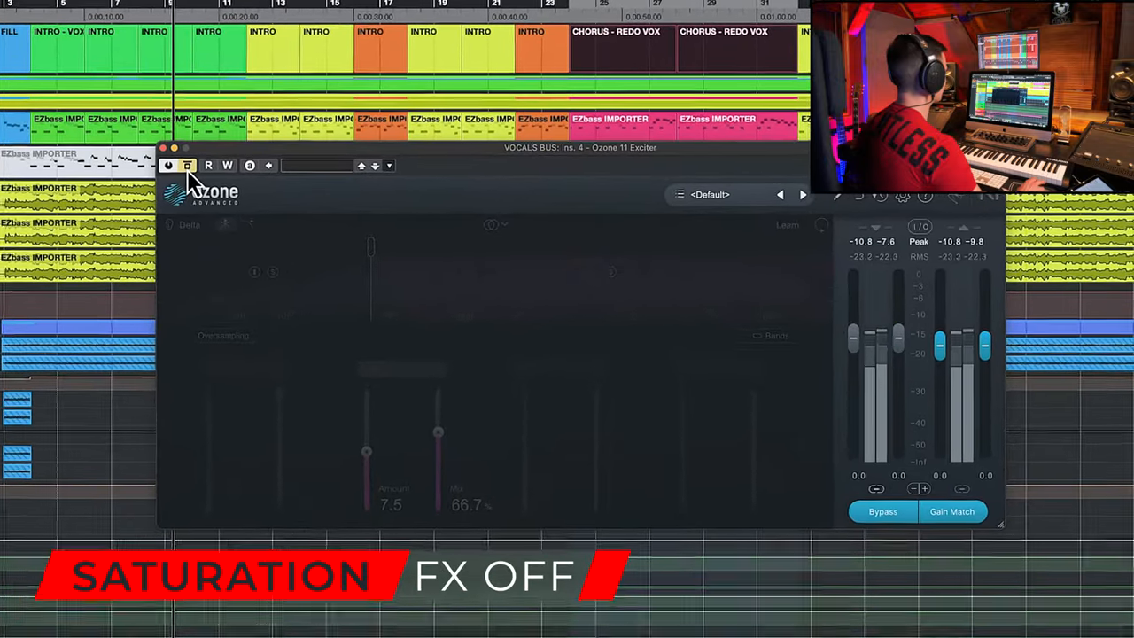
pyautogui.click(167, 167)
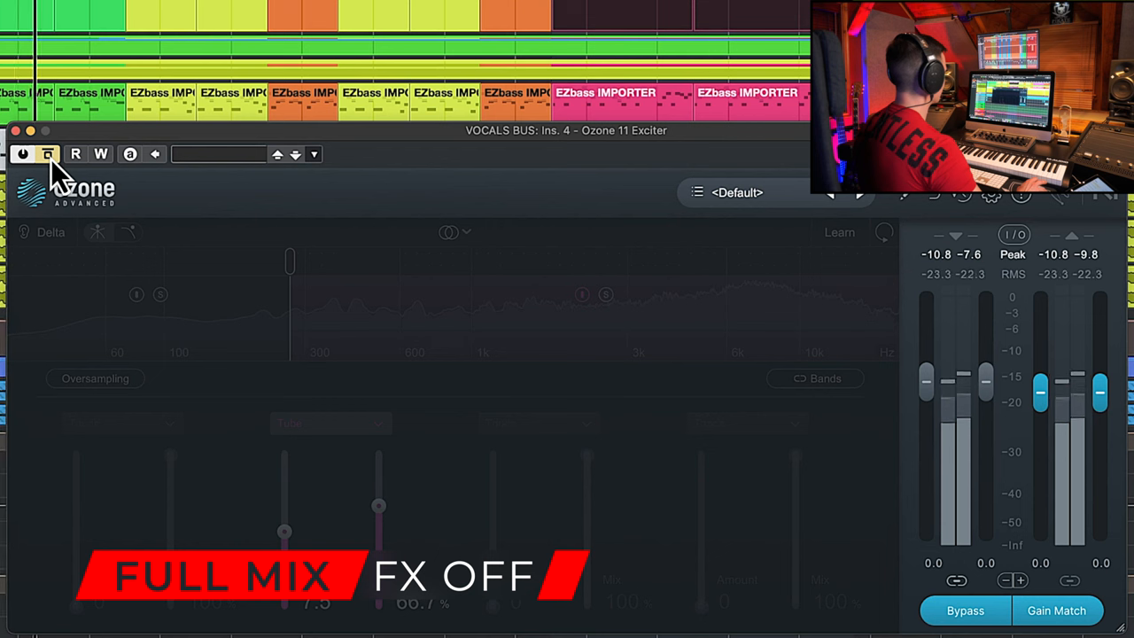
pyautogui.click(21, 154)
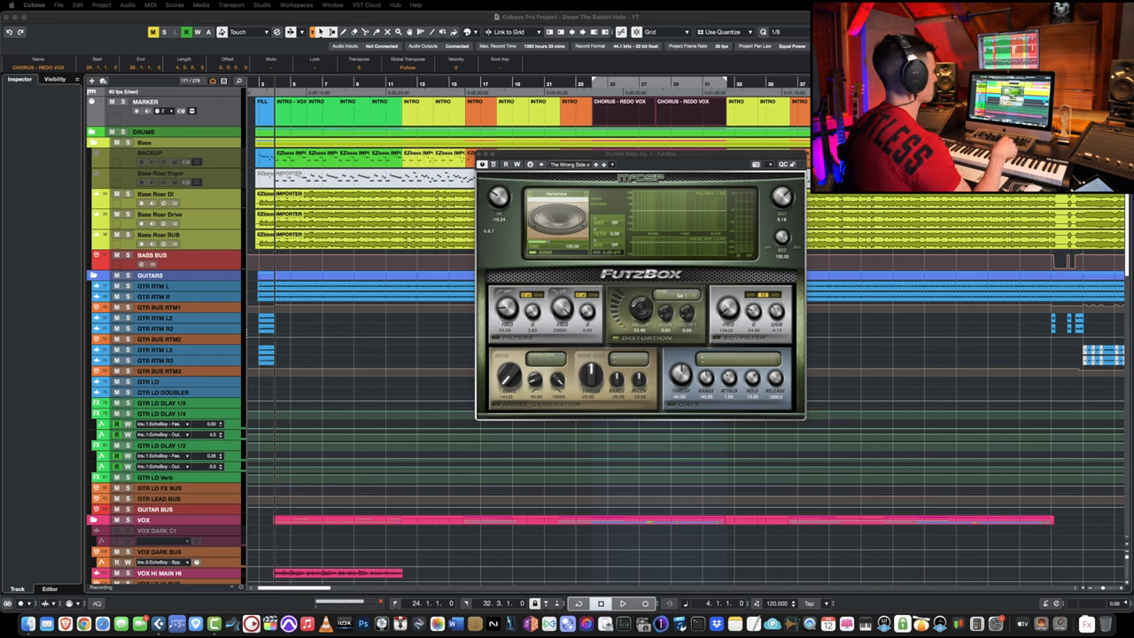
# - Bring up the FutzBox distortion plugin window over the project arrangement
pyautogui.click(624, 602)
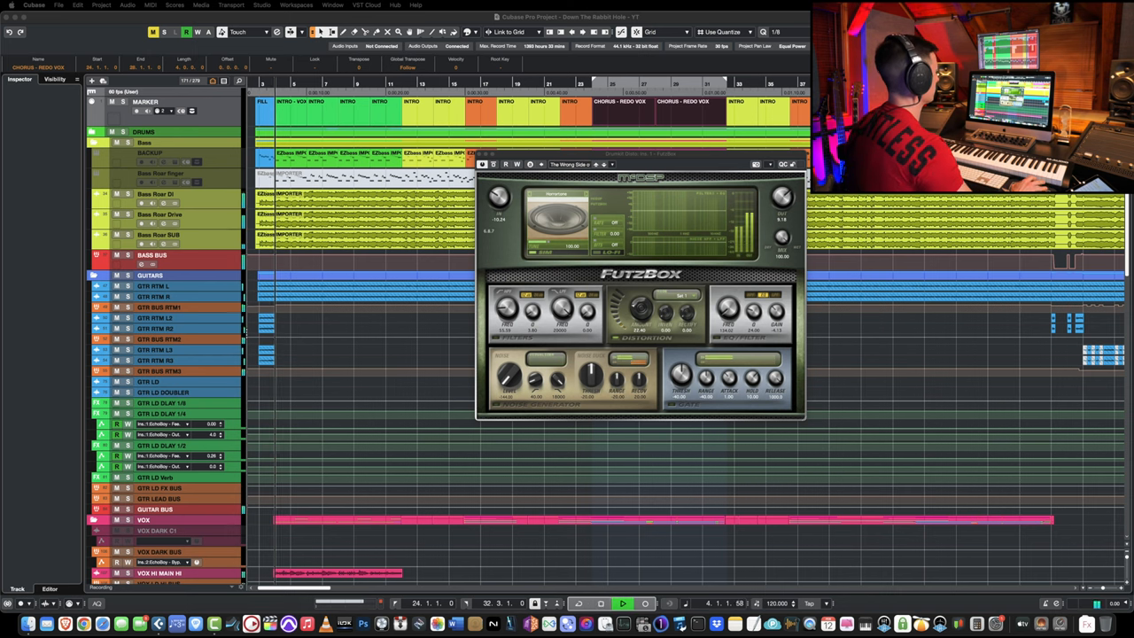